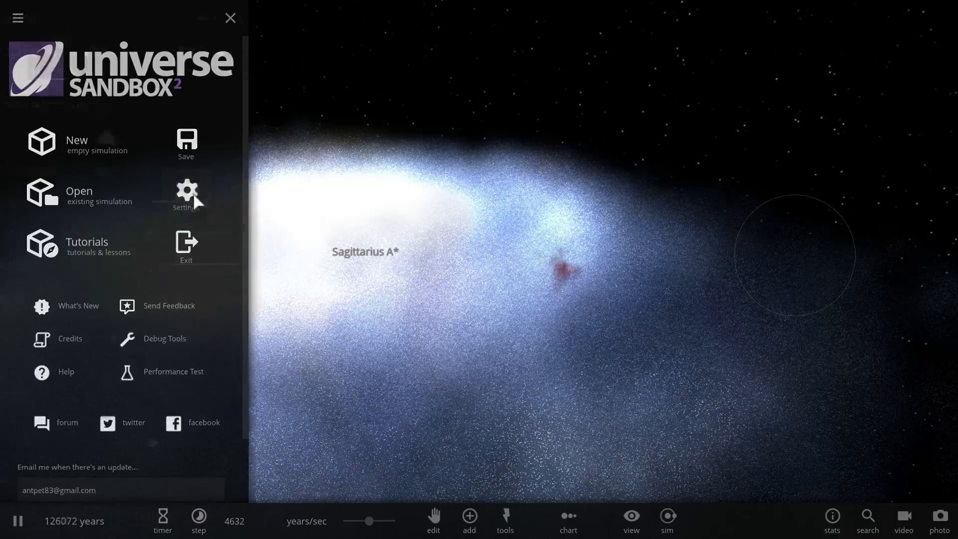
# View the Settings from the main menu, close them and return to the simulation menu
pyautogui.click(187, 190)
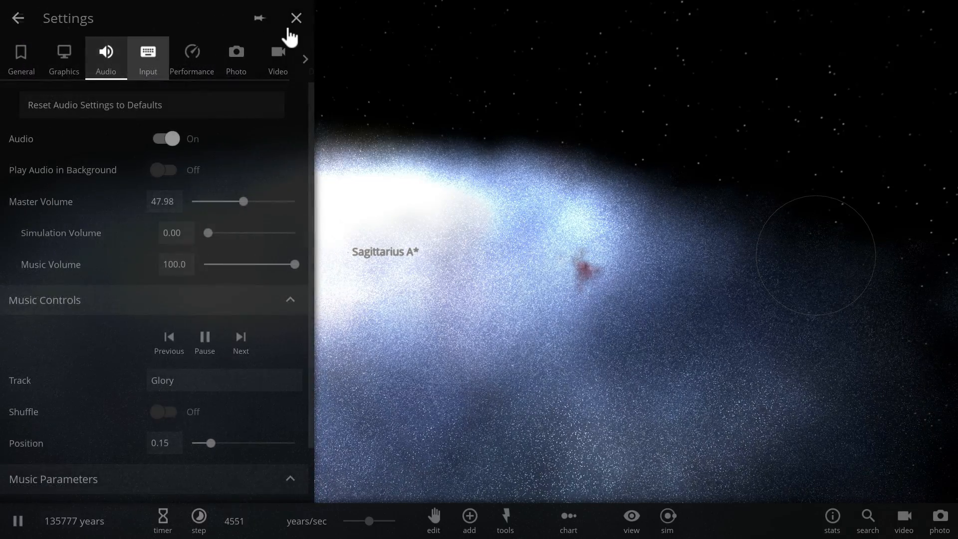
pyautogui.click(298, 18)
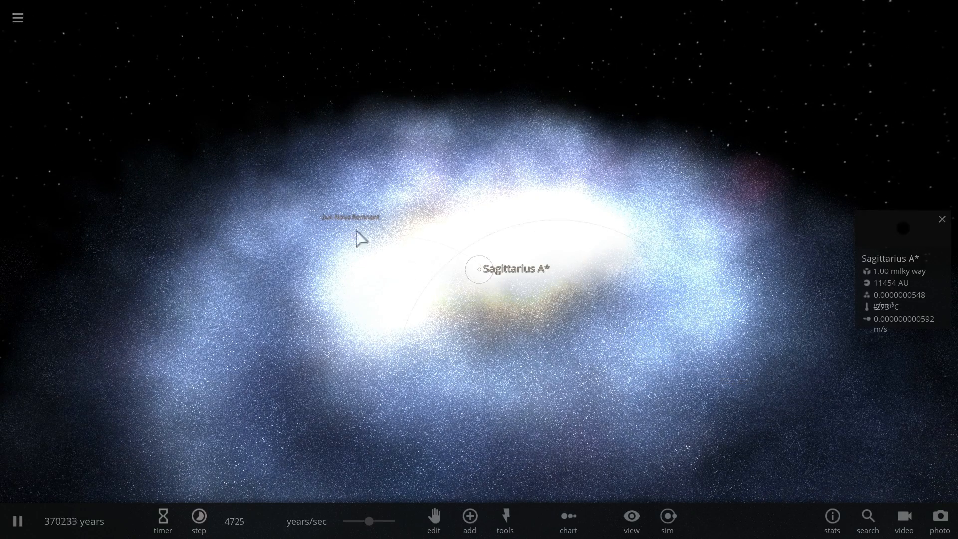
pyautogui.click(17, 18)
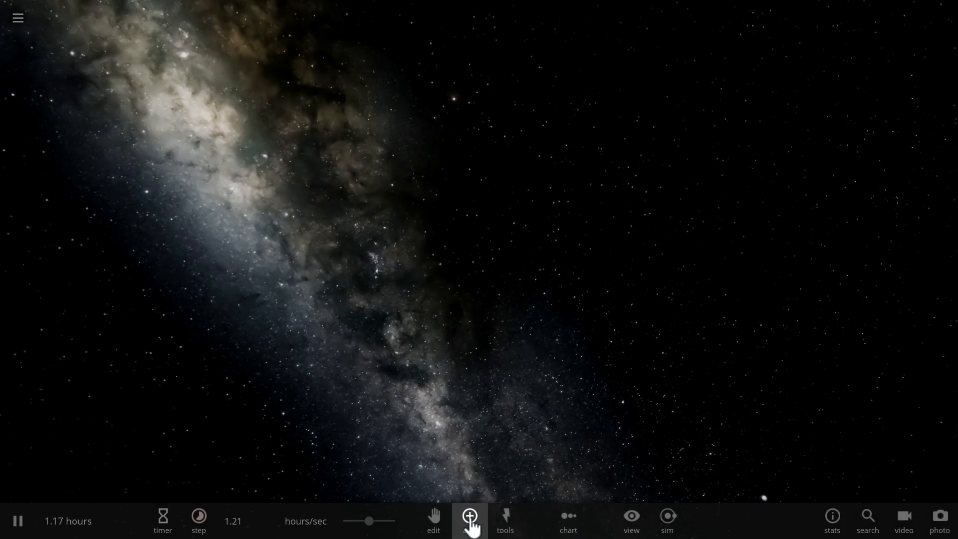
# Choose Random Known Star from the Stars catalogue to place in orbit around Sagittarius A*
pyautogui.click(469, 520)
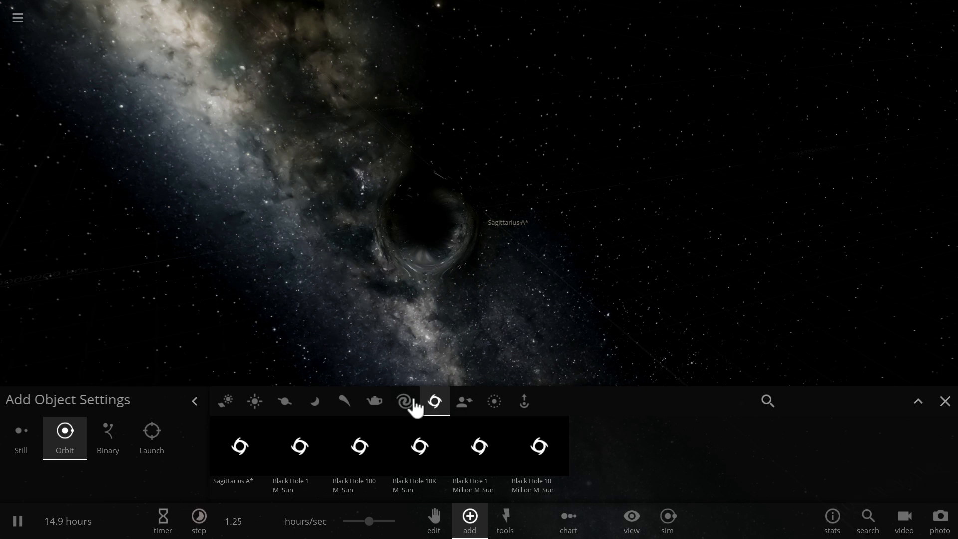
pyautogui.click(255, 401)
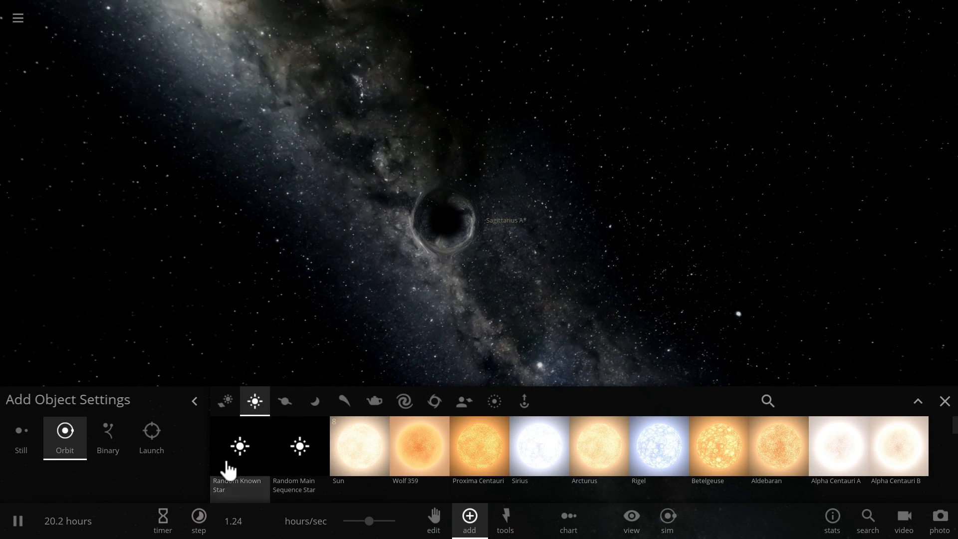
pyautogui.click(239, 446)
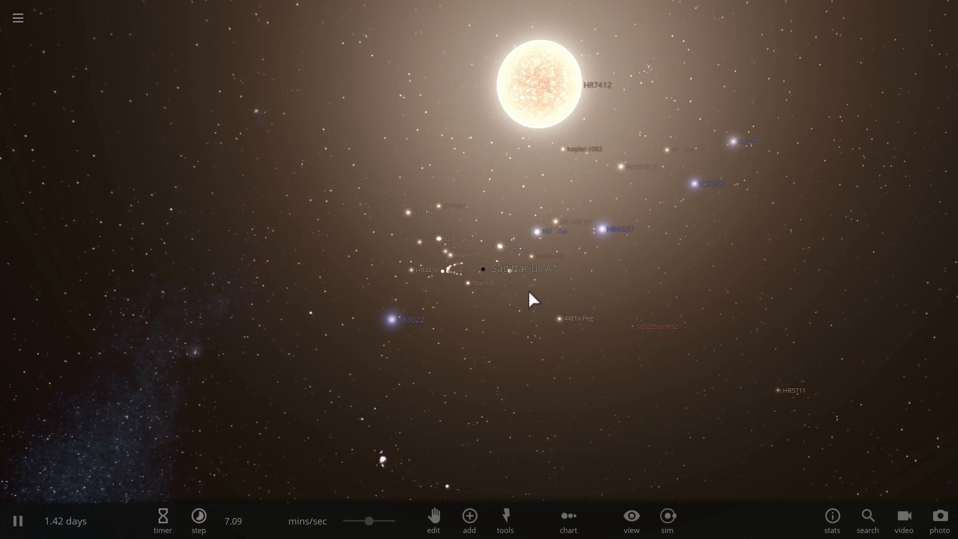
pyautogui.click(483, 269)
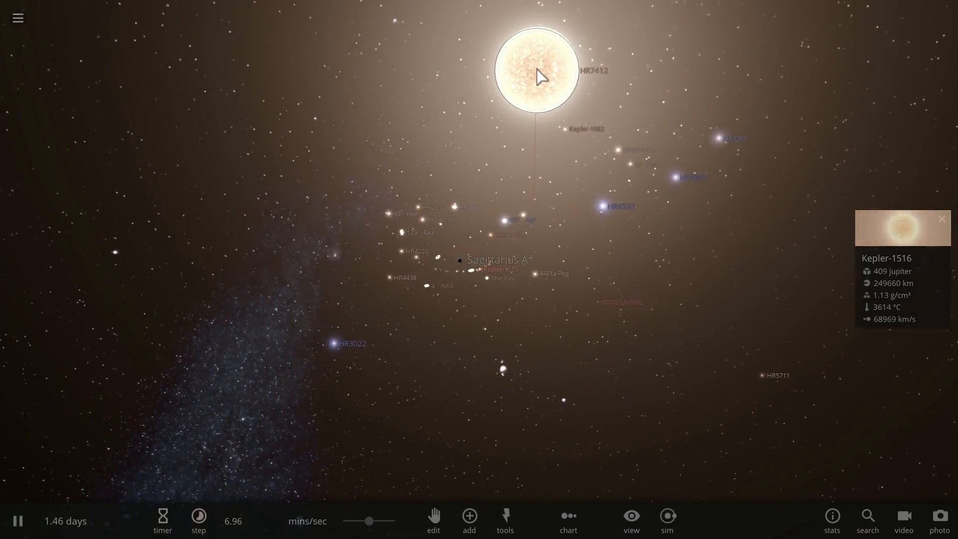
pyautogui.click(533, 74)
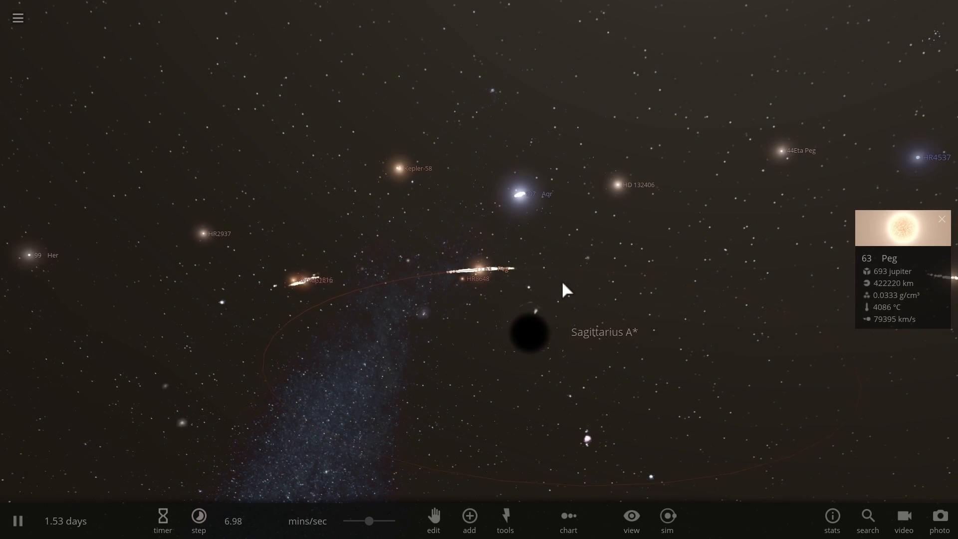
pyautogui.click(526, 330)
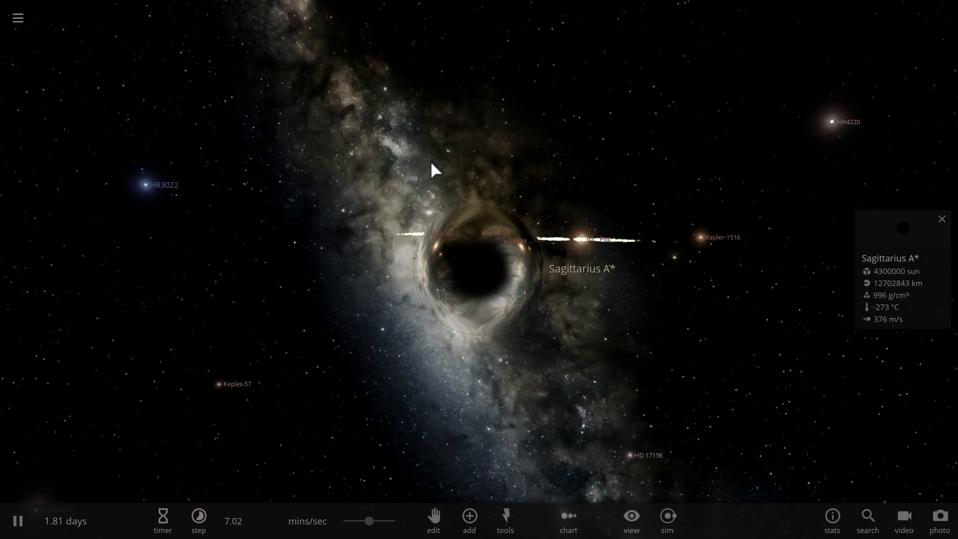
# Explode a star near Sagittarius A* with the Explode tool
pyautogui.click(505, 521)
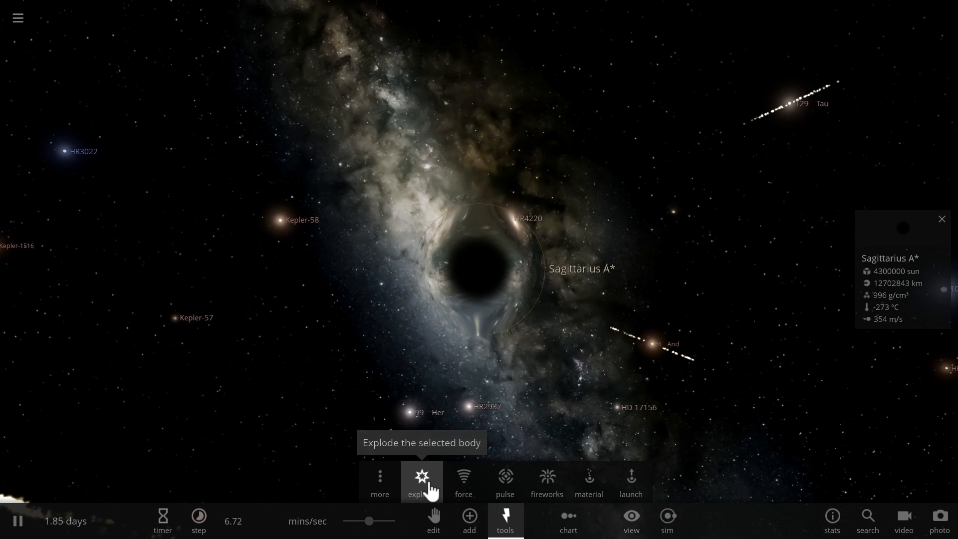
pyautogui.click(422, 482)
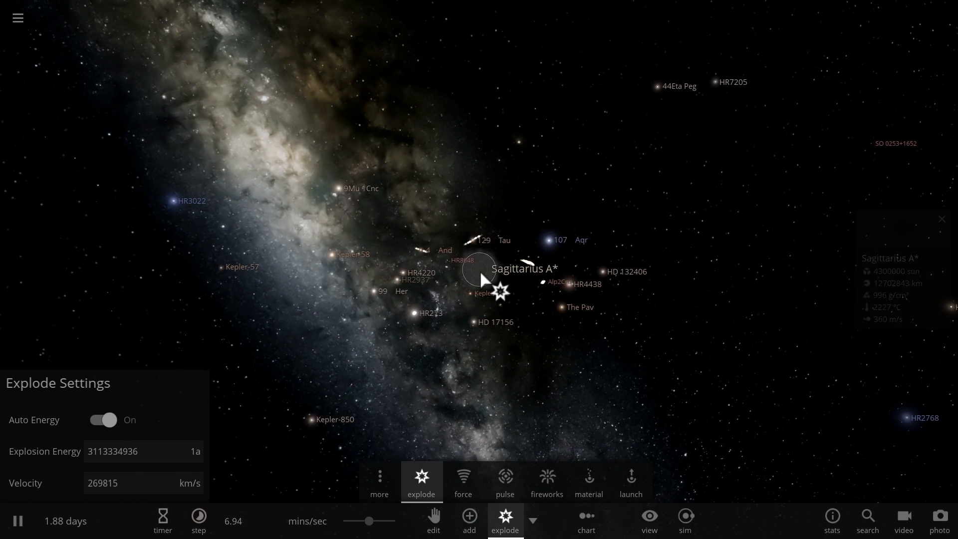
pyautogui.click(482, 291)
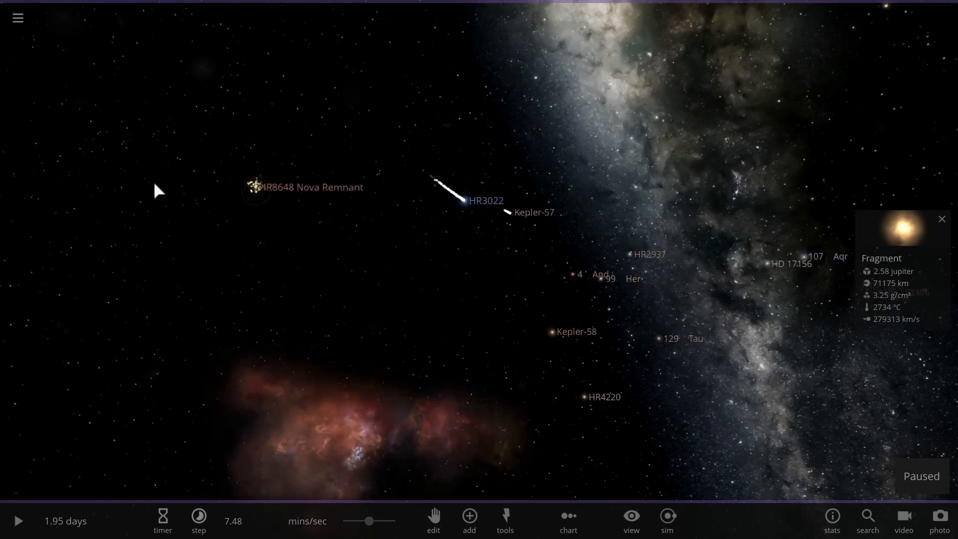
pyautogui.click(17, 521)
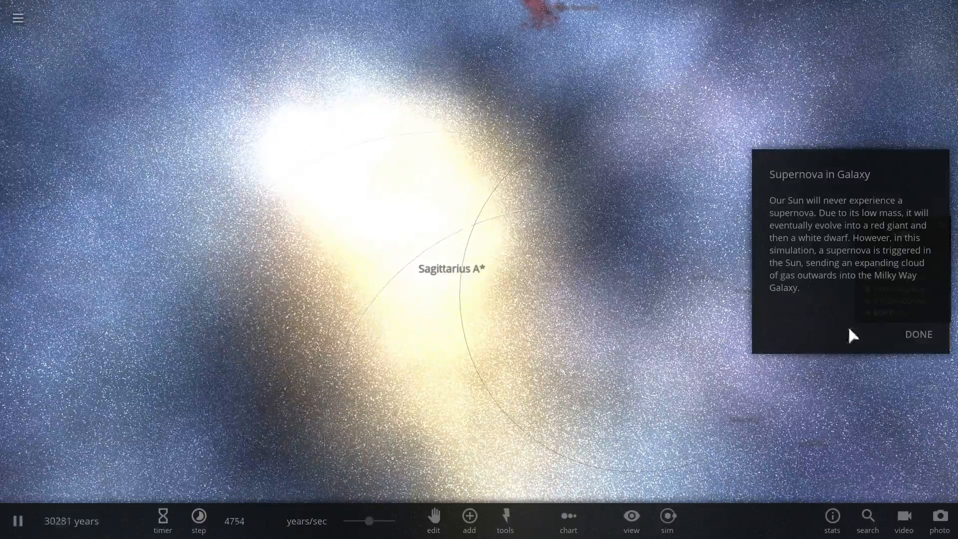
# Dismiss the Supernova in Galaxy description so the simulation runs on
pyautogui.click(918, 334)
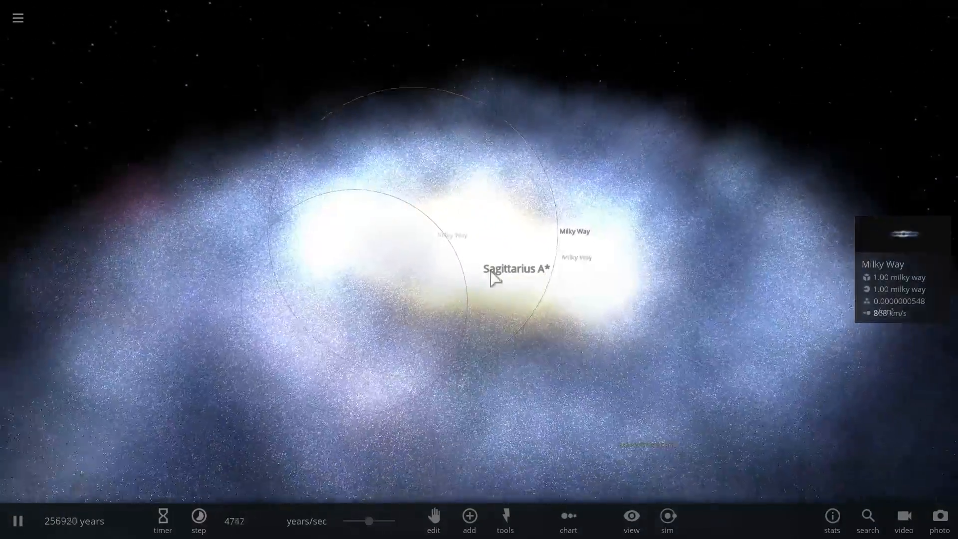
# Show Sagittarius A*'s info while the supernova cloud spreads across the galaxy
pyautogui.click(489, 276)
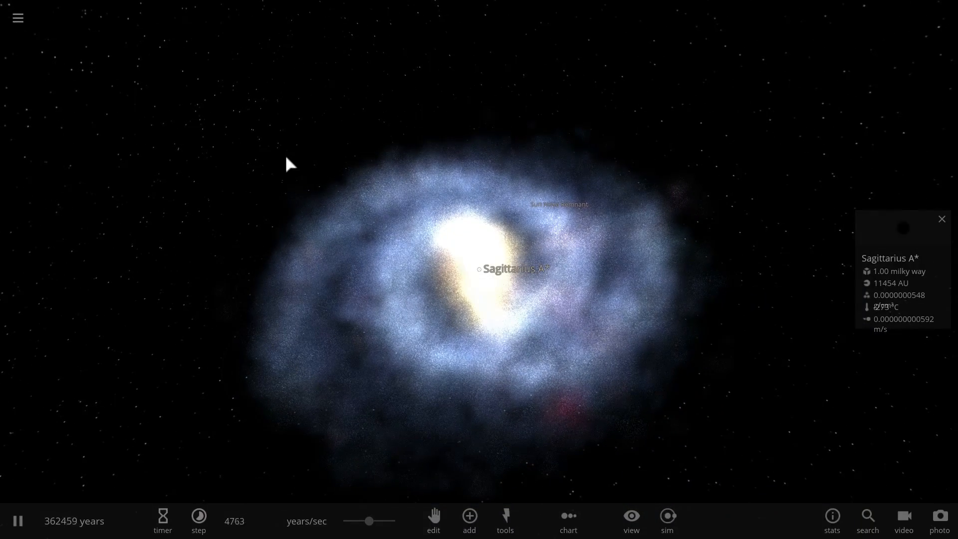
pyautogui.moveTo(651, 332)
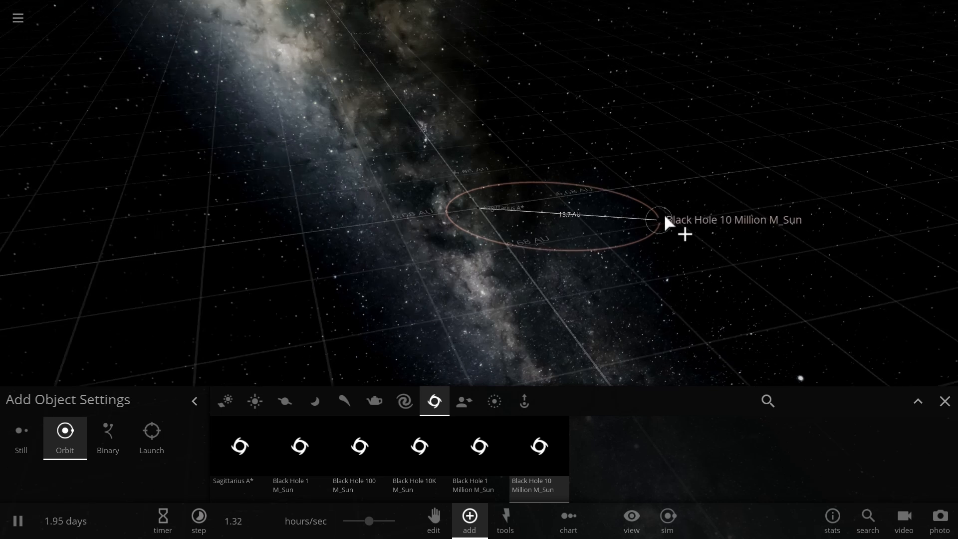
# Place the 10-million-solar-mass black hole in orbit around Sagittarius A*
pyautogui.click(18, 521)
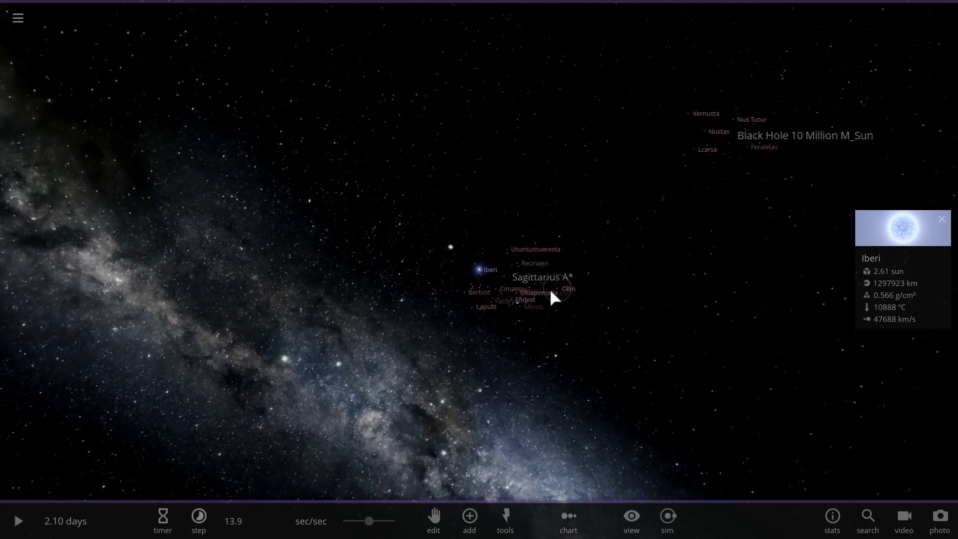
# Inspect Sagittarius A* and Uitiaponsula, resume time and focus on the 10-million-solar-mass black hole
pyautogui.click(515, 279)
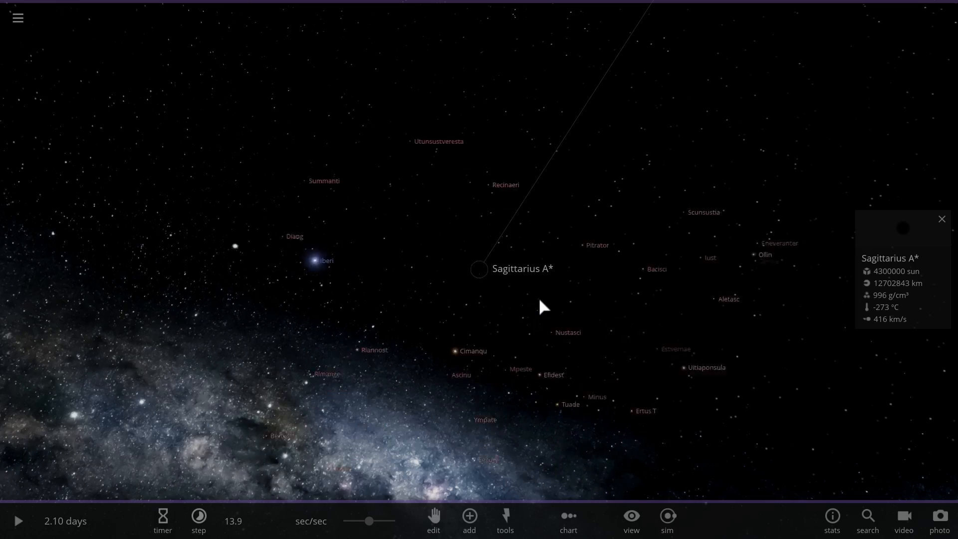
pyautogui.click(18, 521)
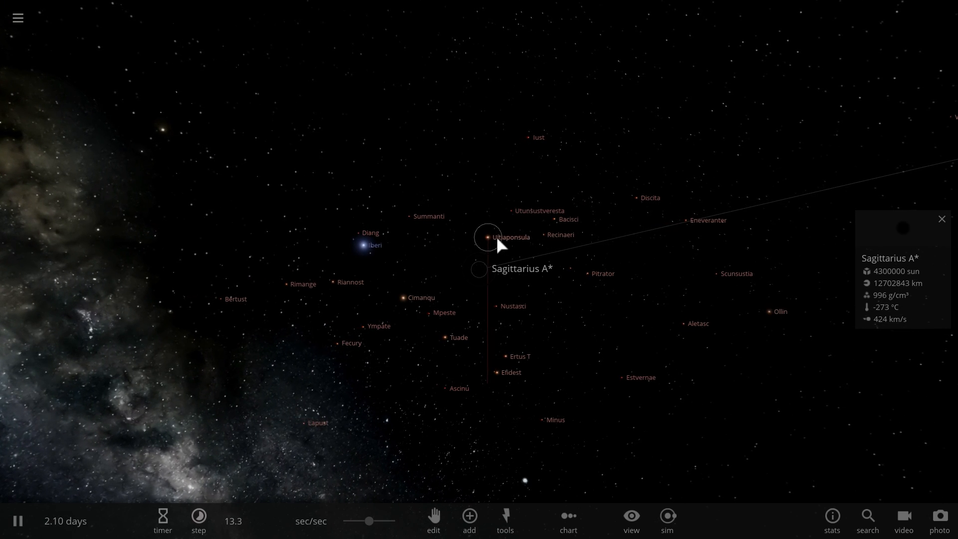
pyautogui.click(486, 237)
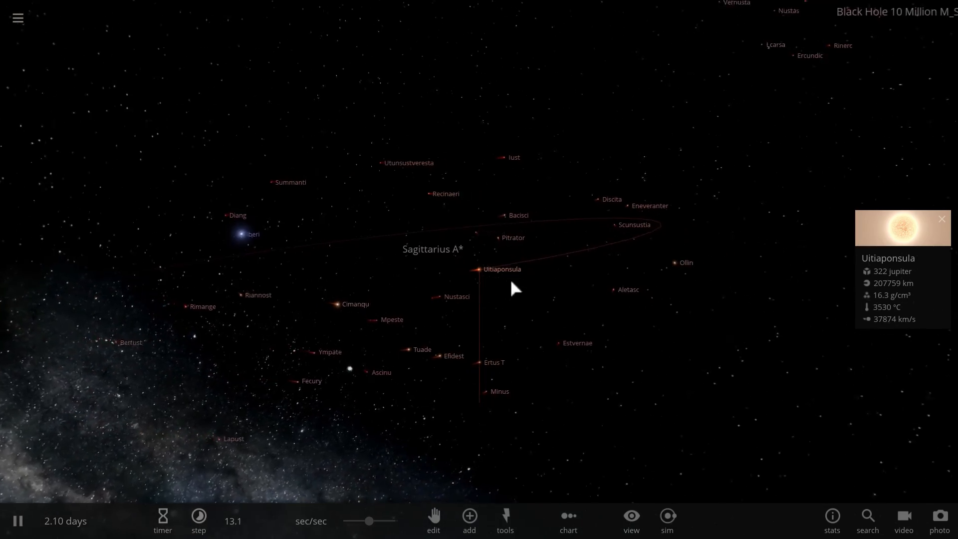
pyautogui.click(479, 268)
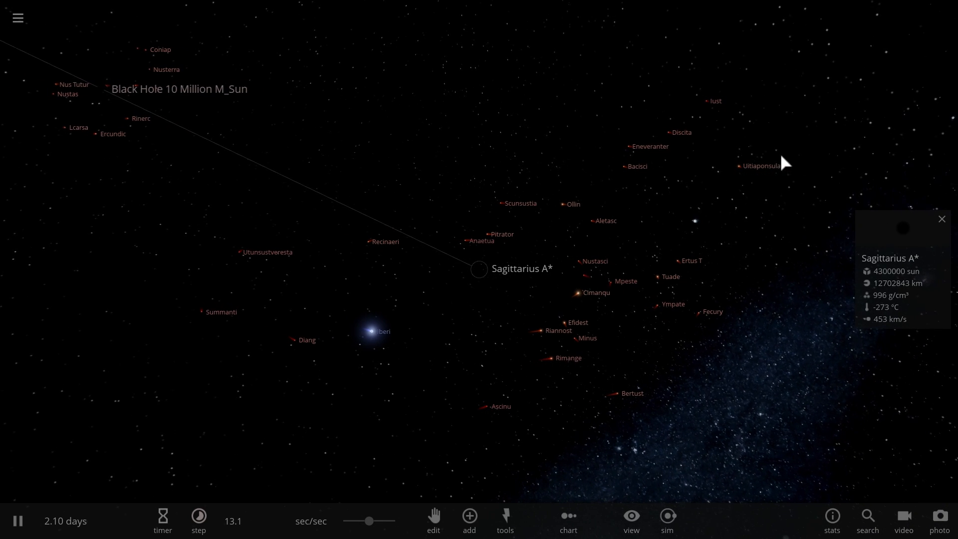
pyautogui.click(103, 89)
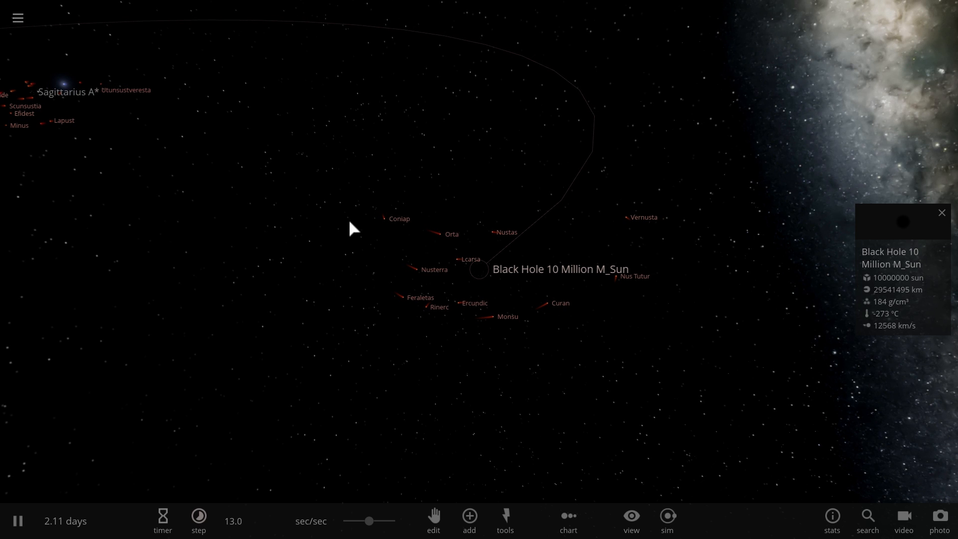
# Inspect the star Iberi and then Sagittarius A* as the clusters pass close
pyautogui.click(400, 218)
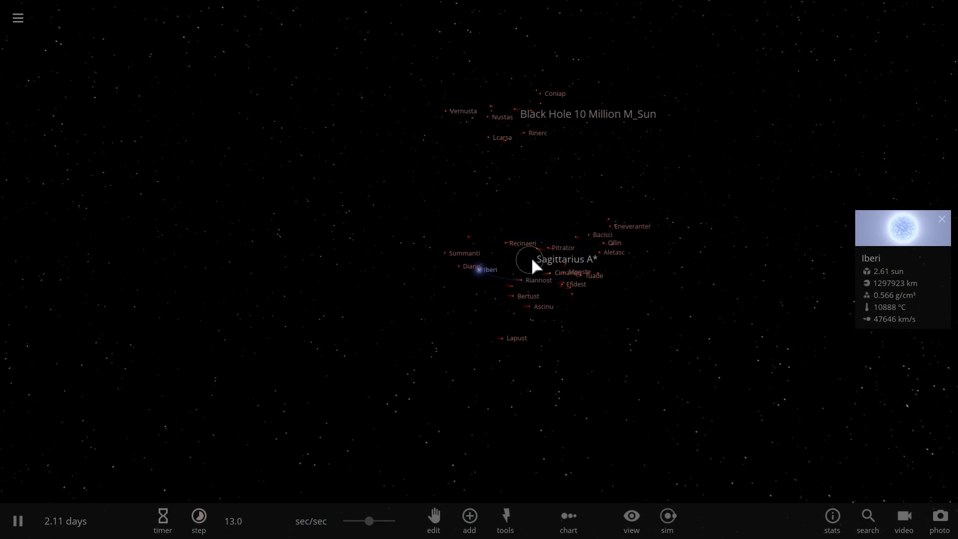
pyautogui.click(533, 257)
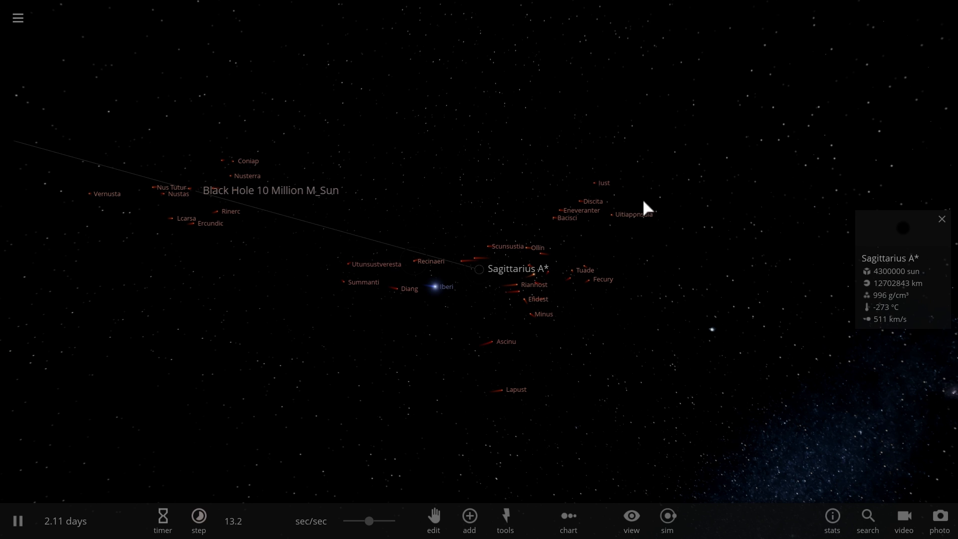
pyautogui.moveTo(392, 254)
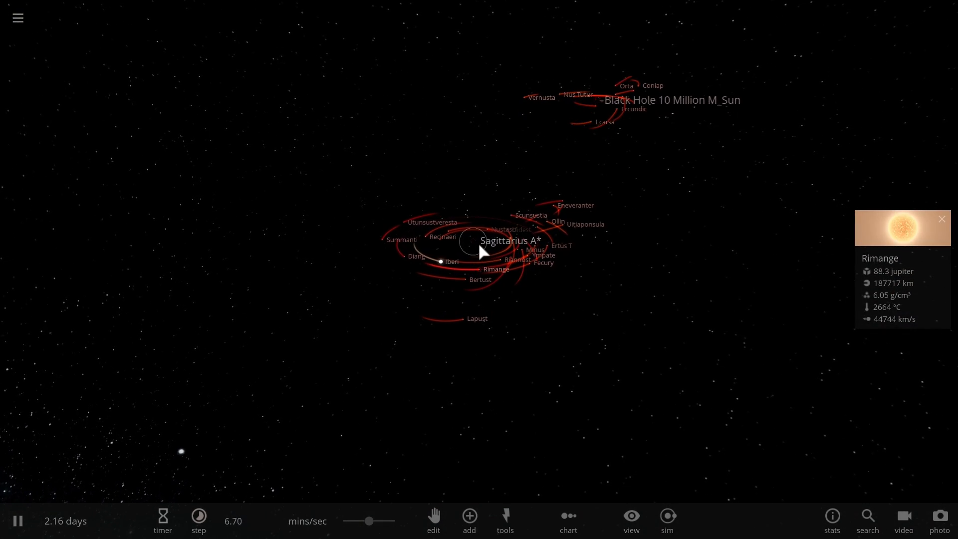
# Inspect Sagittarius A* and raise the time speed to about 46 minutes per second
pyautogui.click(472, 239)
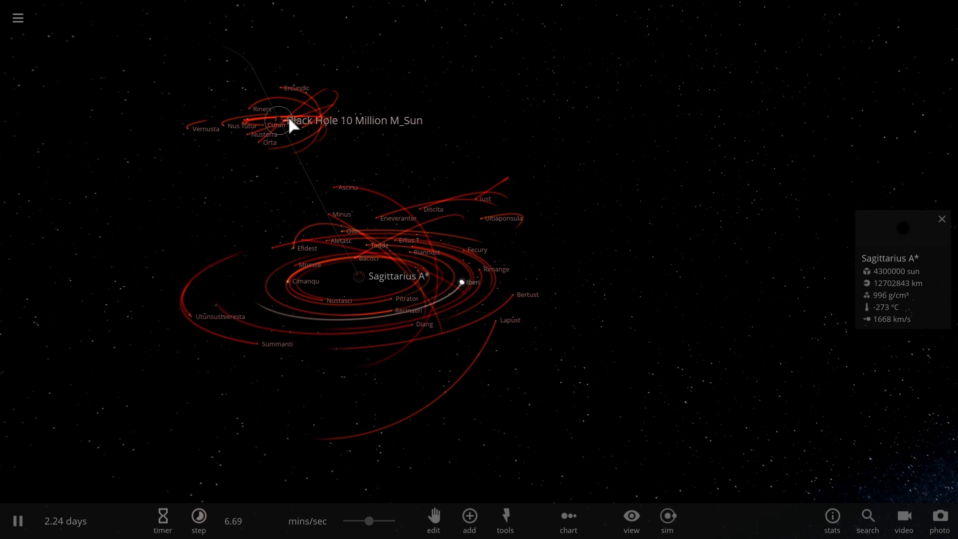
pyautogui.click(287, 121)
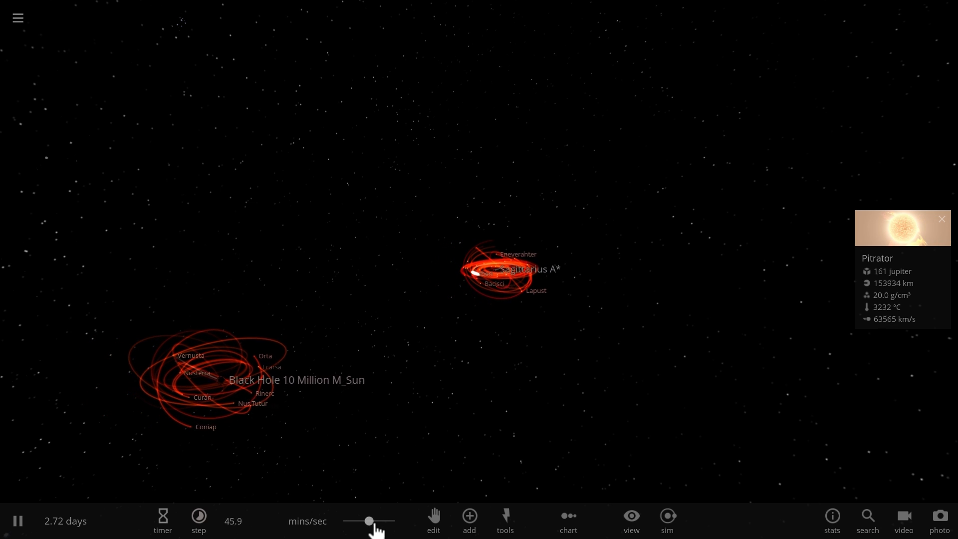
# Speed time to hours per second, pause briefly and resume the simulation
pyautogui.click(197, 521)
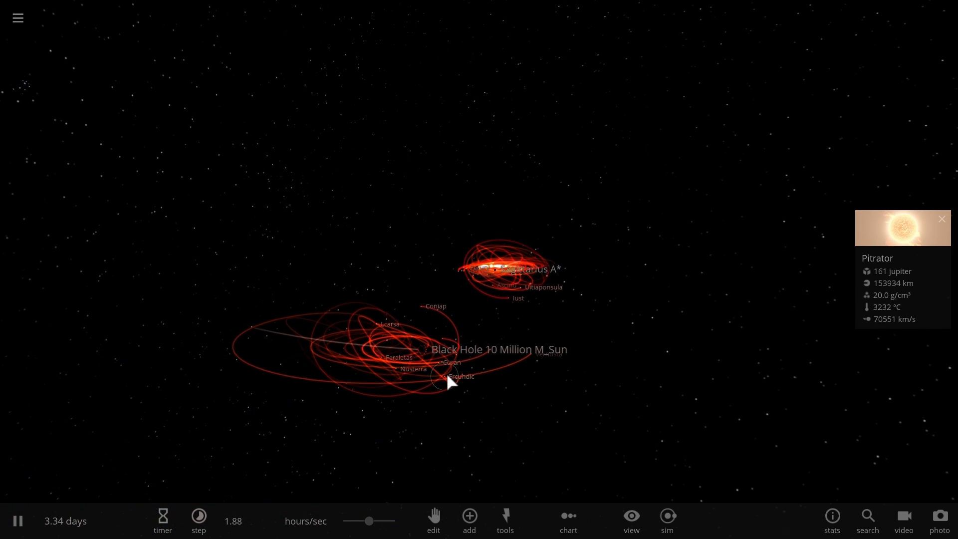
pyautogui.click(17, 521)
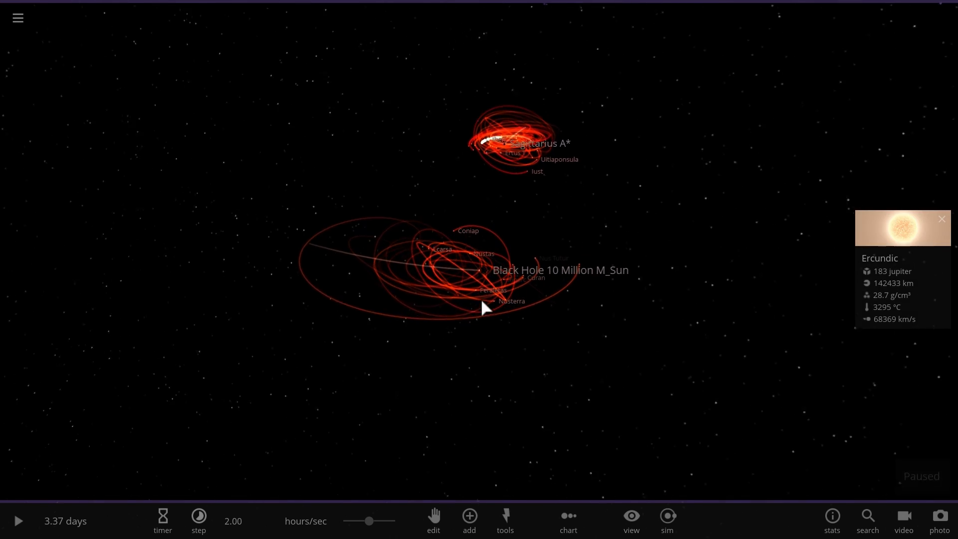
pyautogui.click(18, 521)
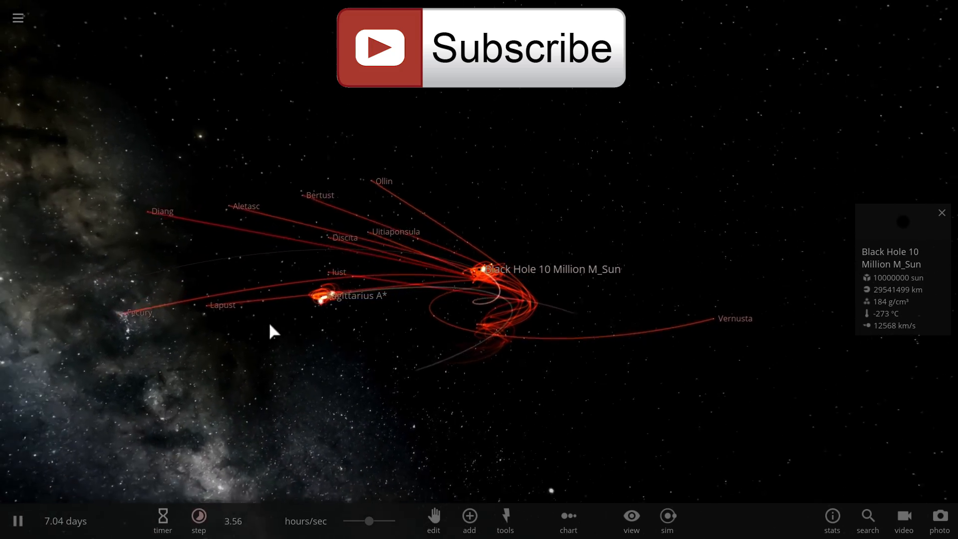
# Pause the simulation and focus the camera on Sagittarius A* amid the tangled star orbits
pyautogui.click(199, 521)
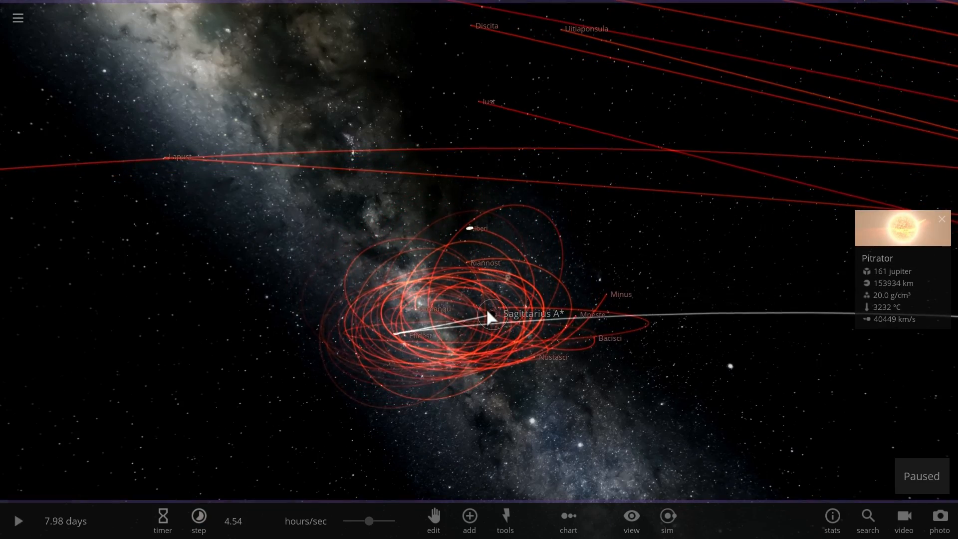
pyautogui.click(18, 521)
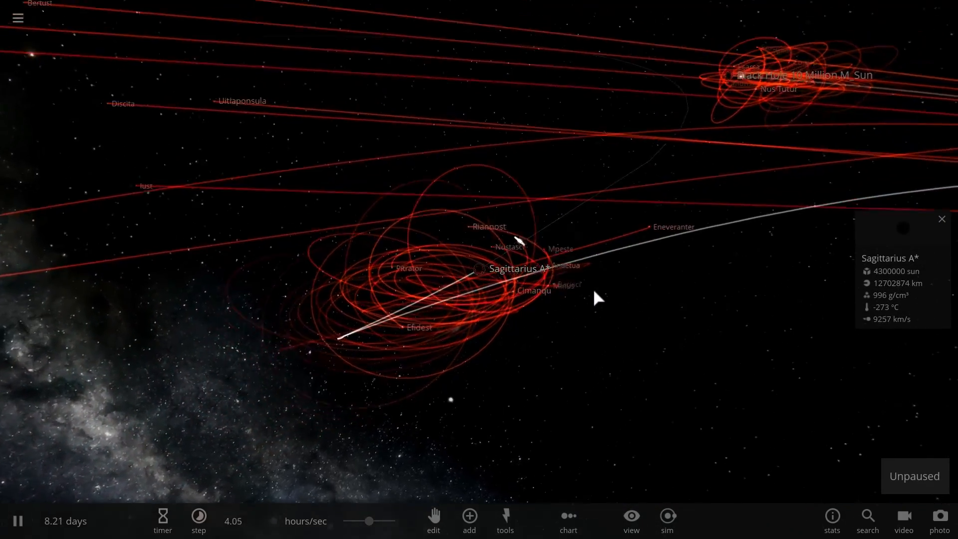